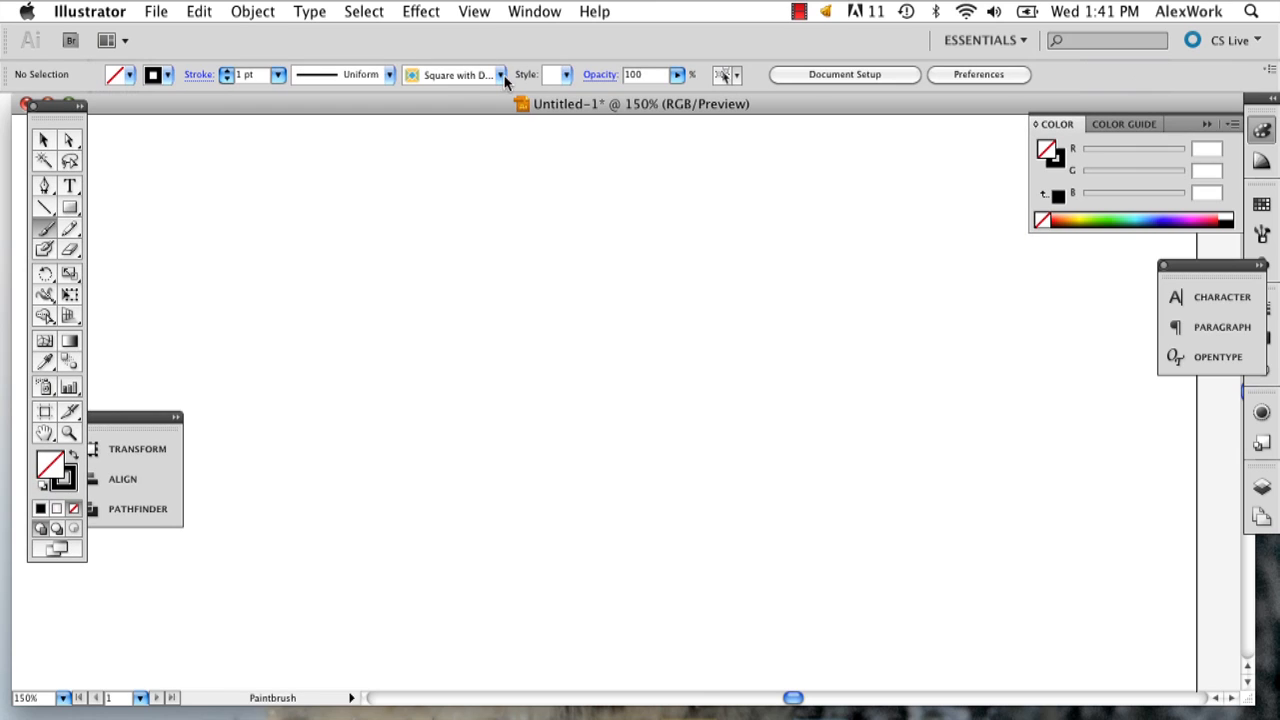
- Load the Elegant Curl & Floral Brush Set from the Decorative brush libraries
click(500, 74)
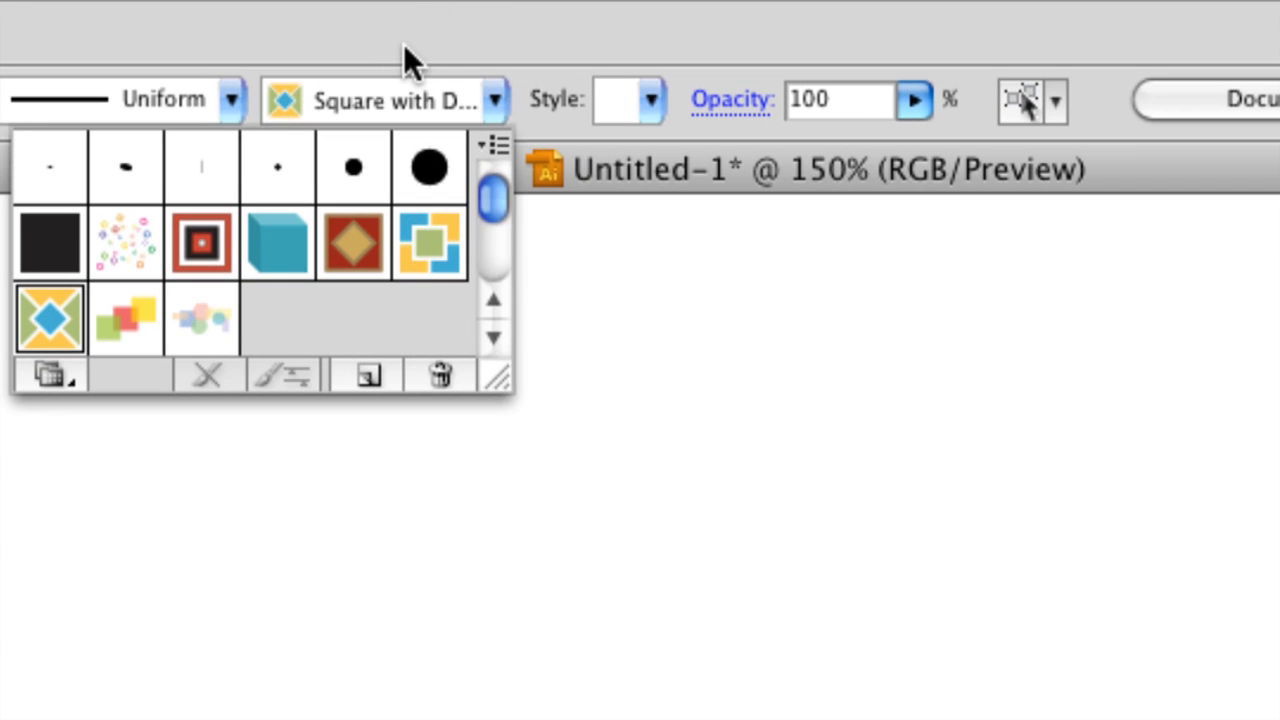
mouse_move(350, 236)
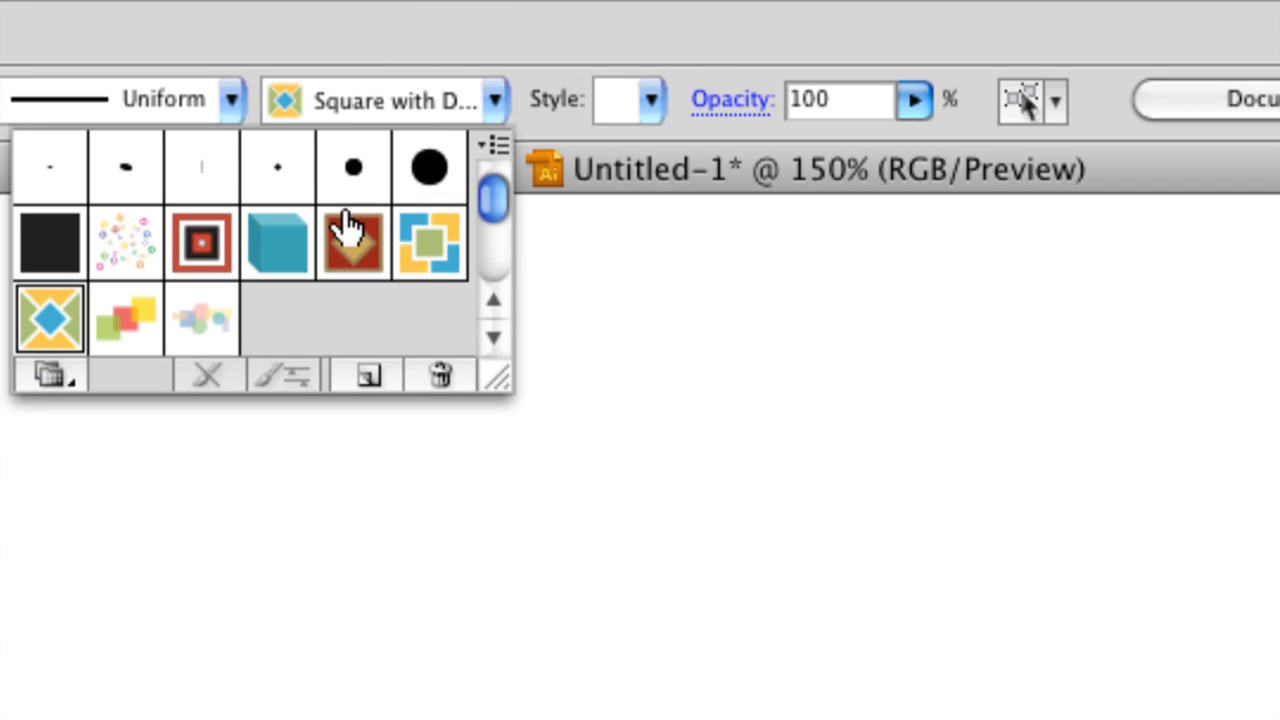
click(48, 376)
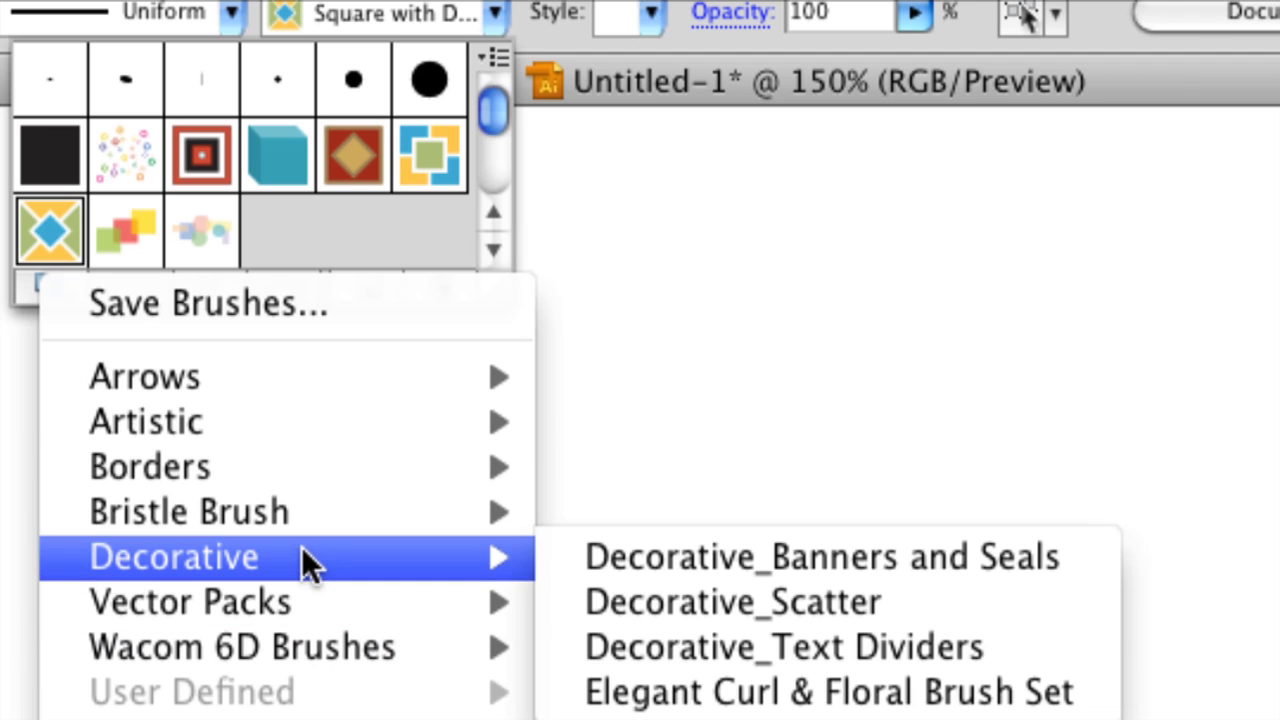
mouse_move(870, 700)
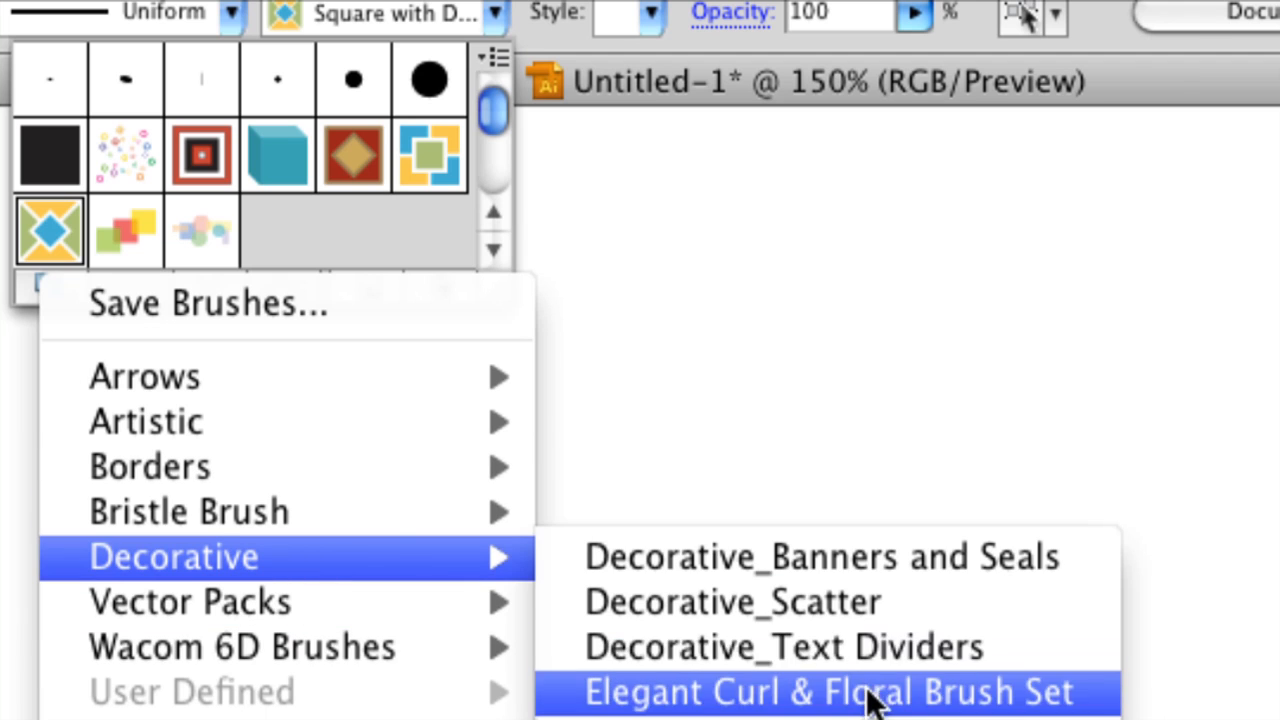
click(870, 700)
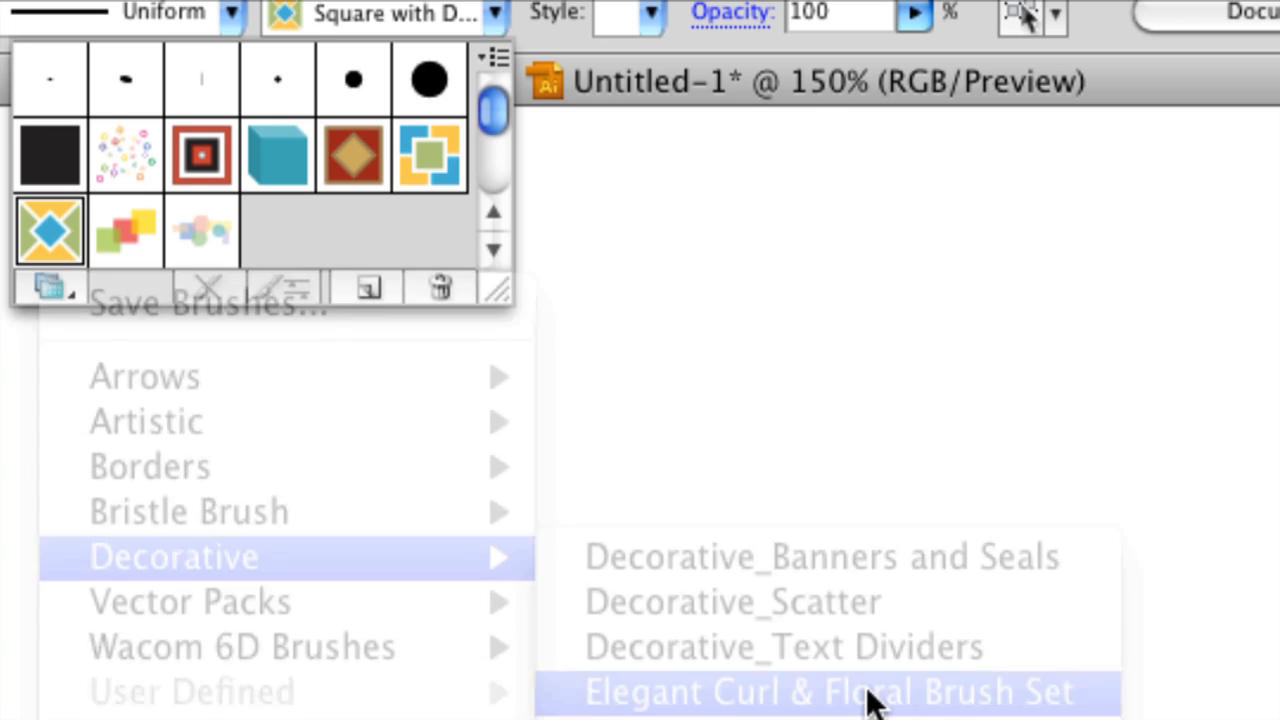
- Choose a feather brush from the Elegant Curl & Floral panel for the stroke
click(824, 692)
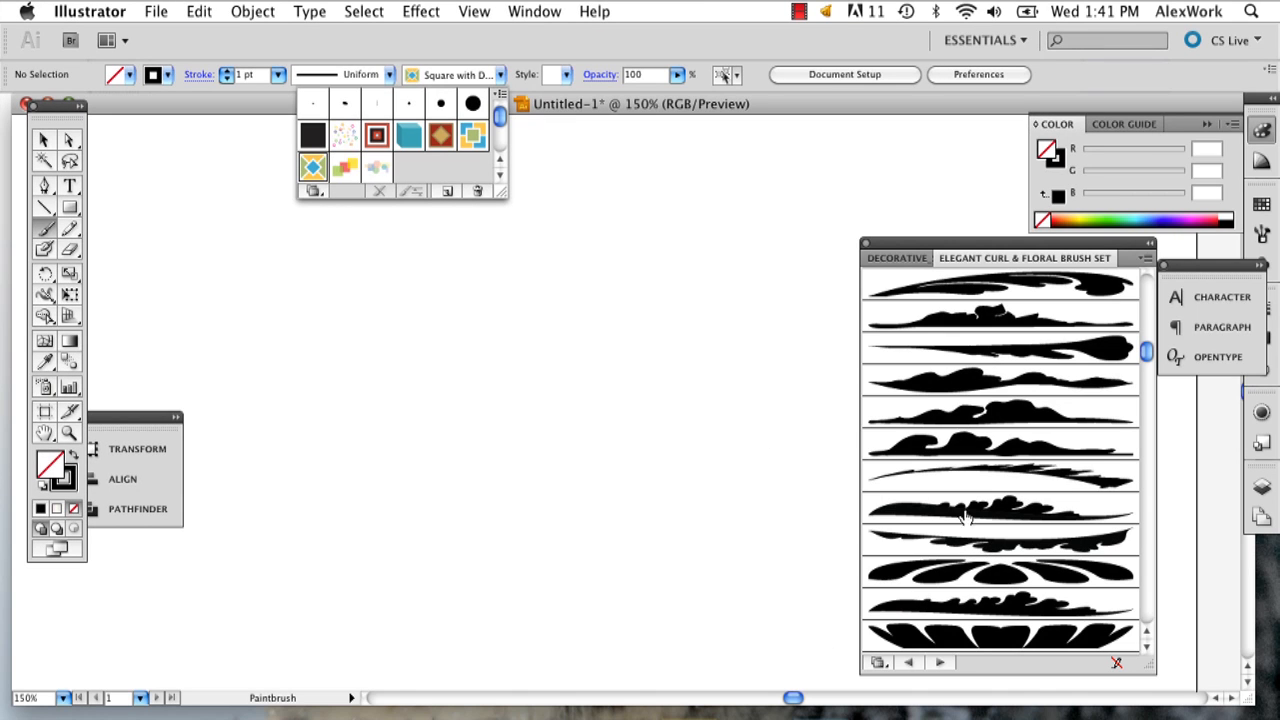
mouse_move(1010, 358)
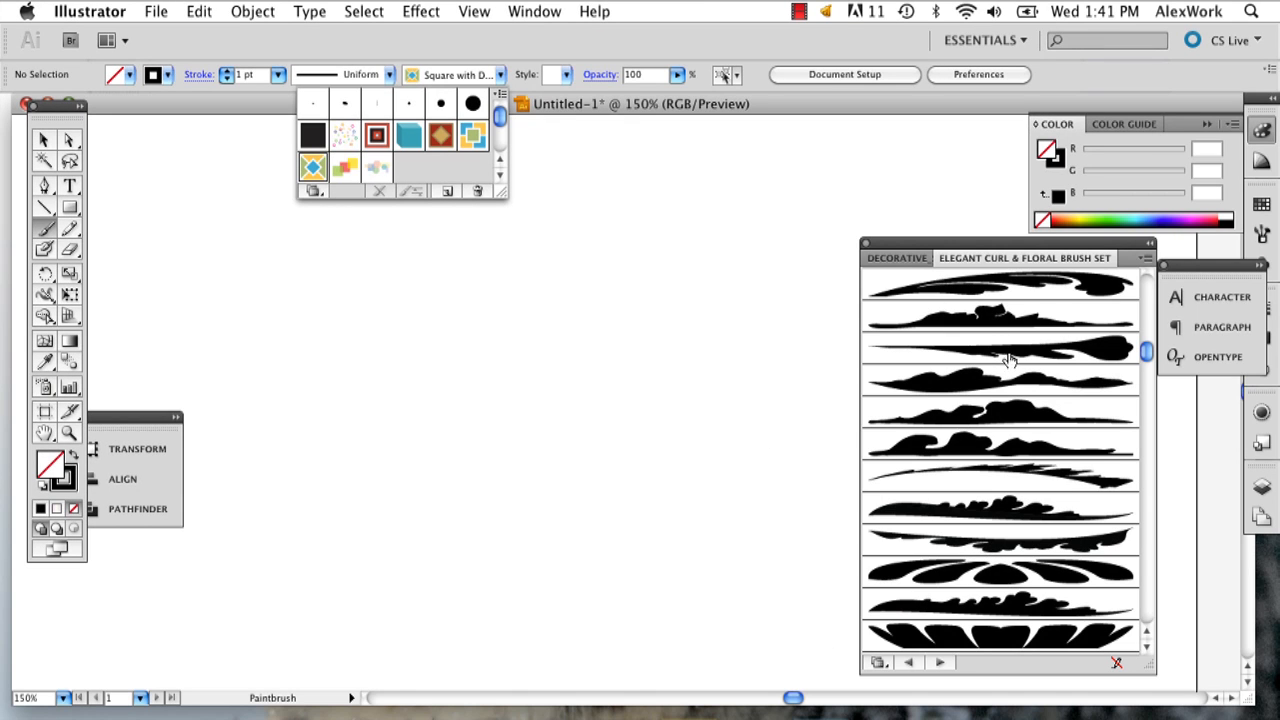
mouse_move(1148, 352)
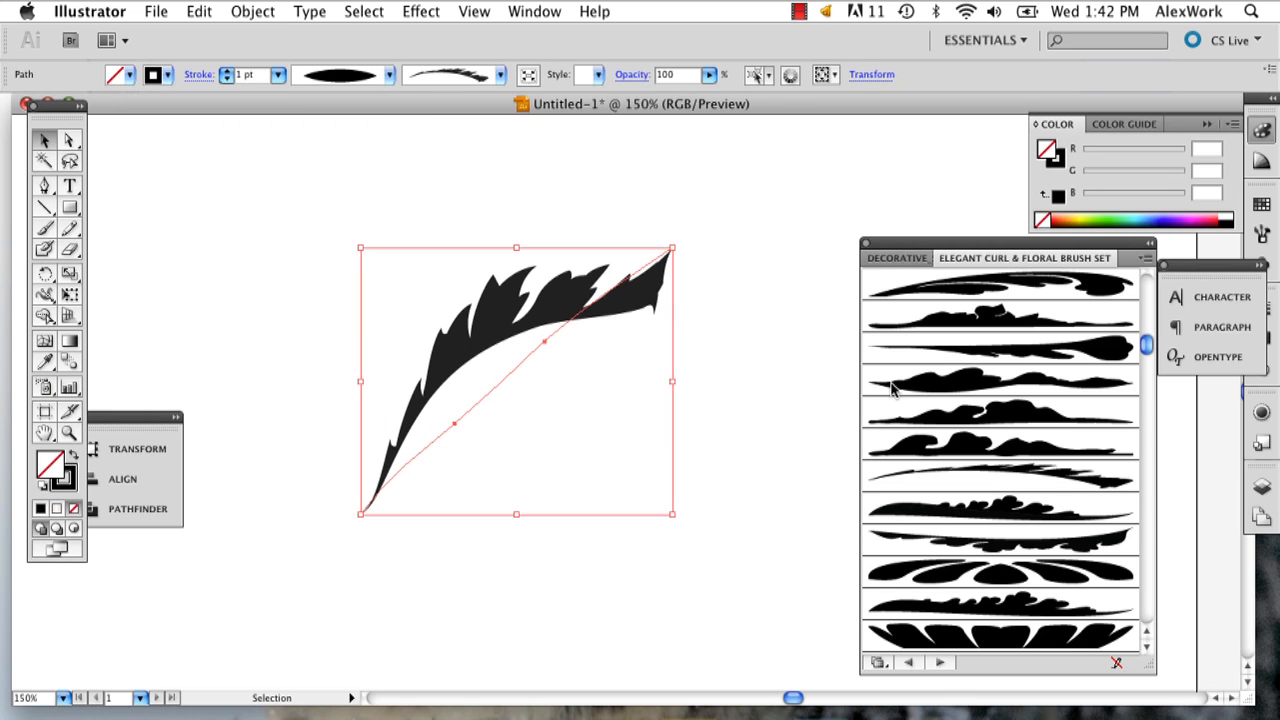
- Restyle the stroke with a rounder scalloped feather brush from the library
click(1000, 350)
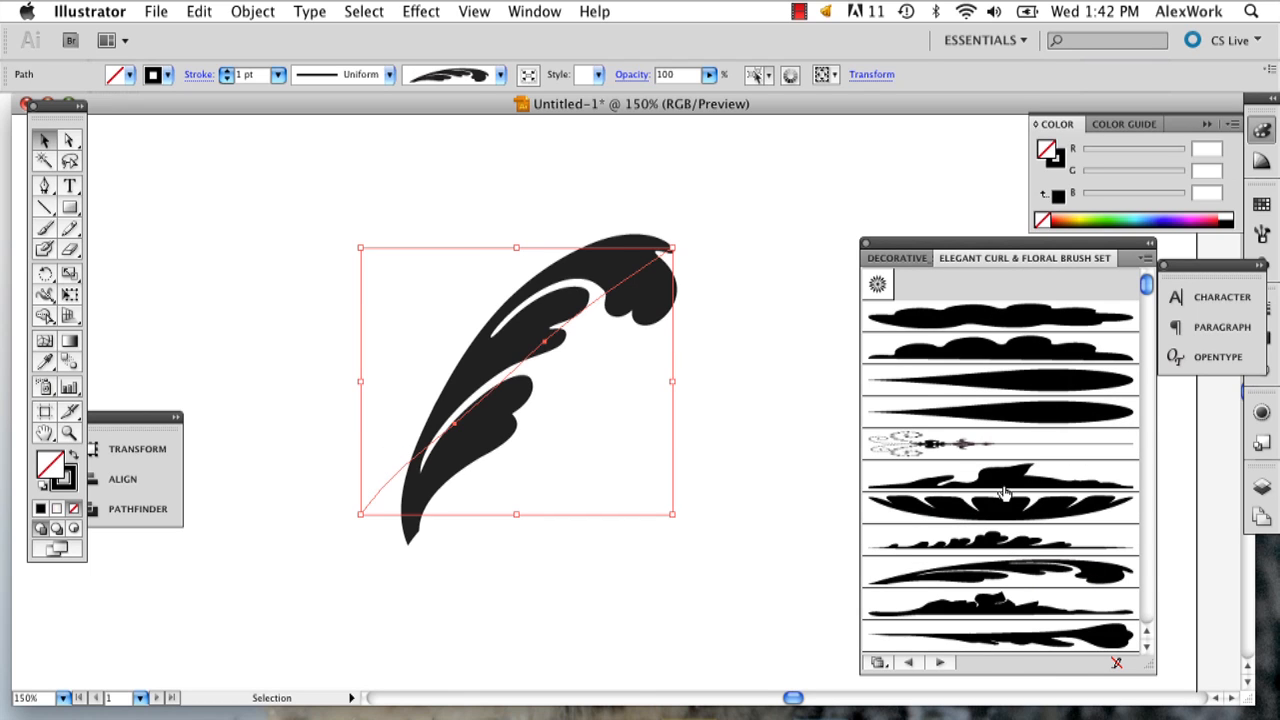
click(1000, 408)
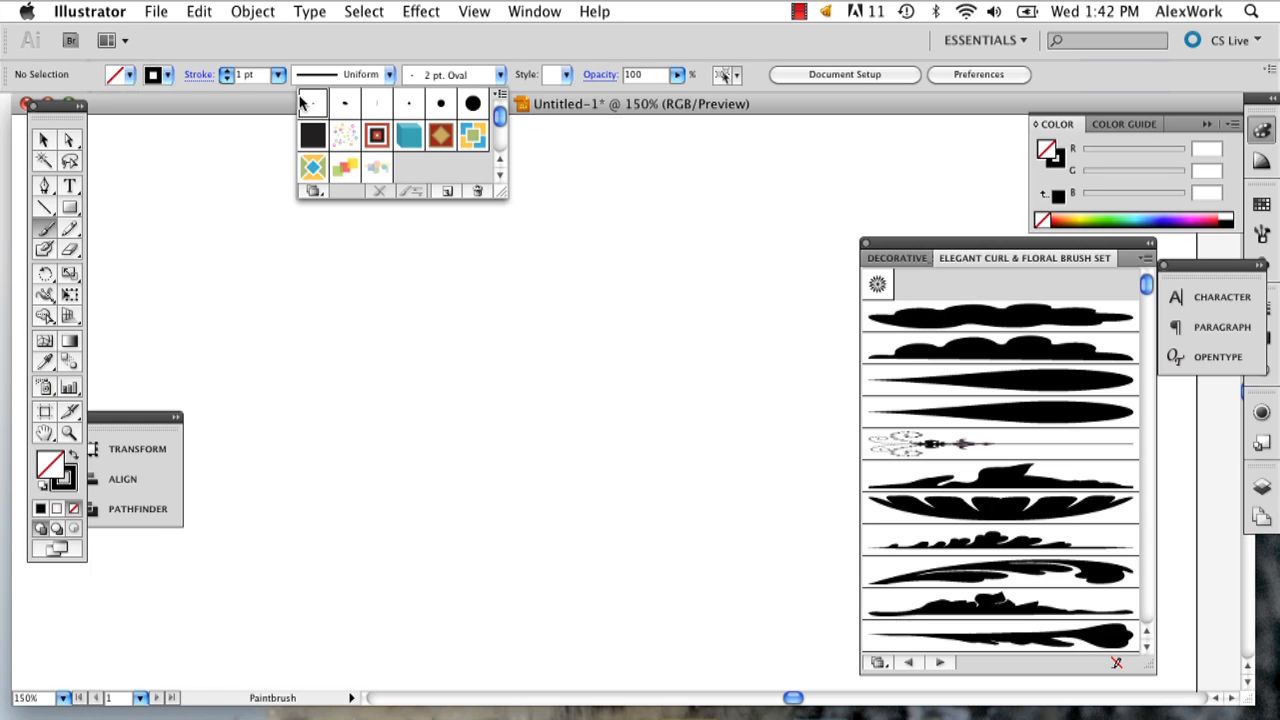
- Draw the tall curved wing stem with a branching diagonal stroke using the 2 pt Oval brush
drag(360, 440, 624, 298)
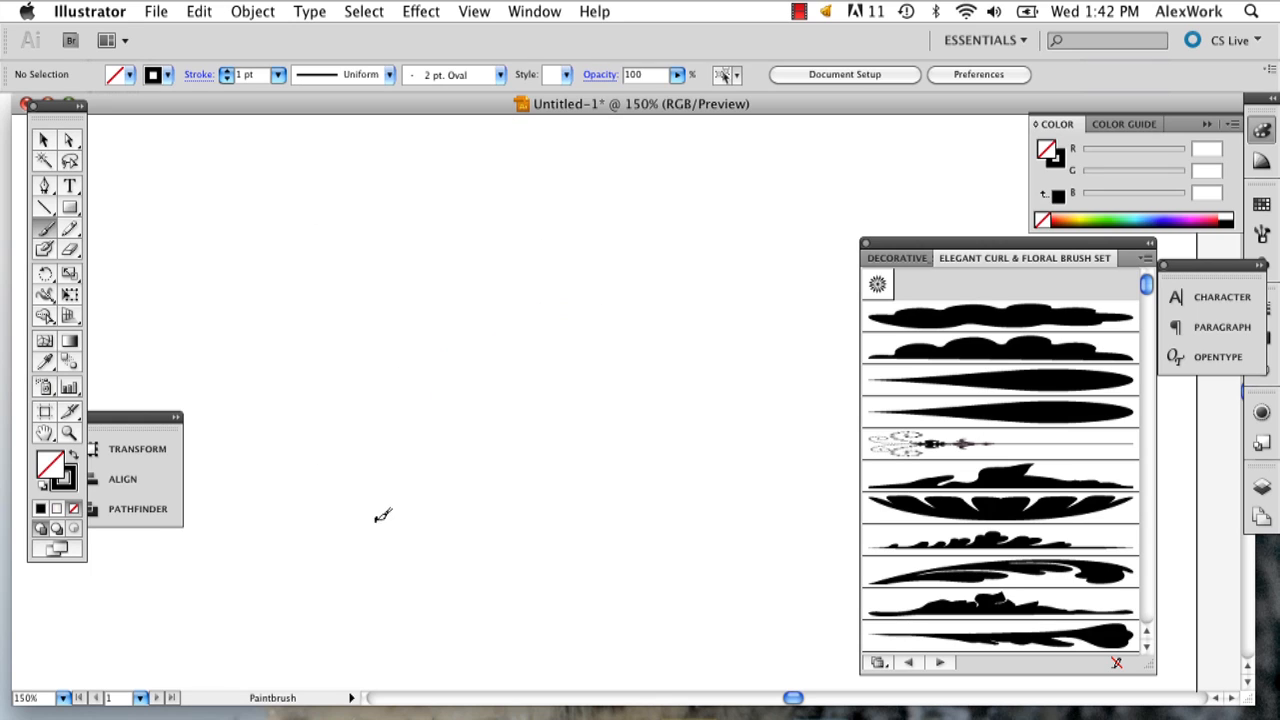
drag(376, 520, 776, 540)
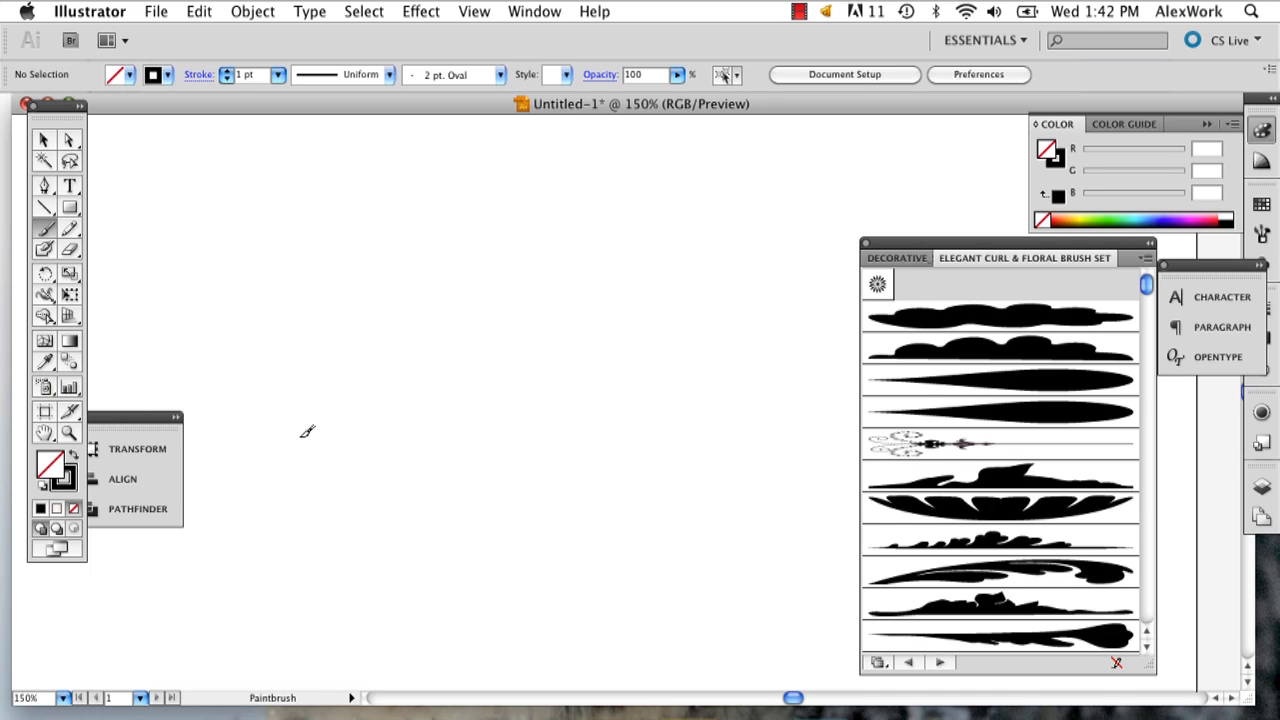
mouse_move(350, 264)
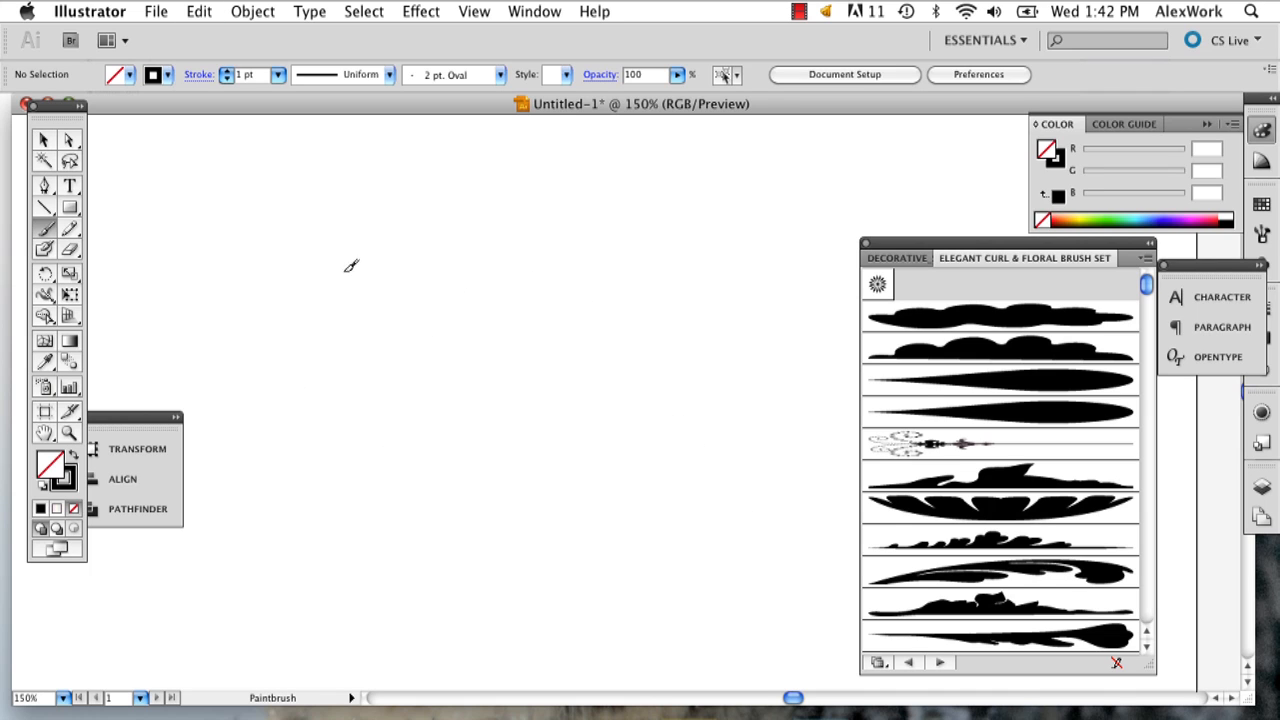
drag(320, 258, 332, 510)
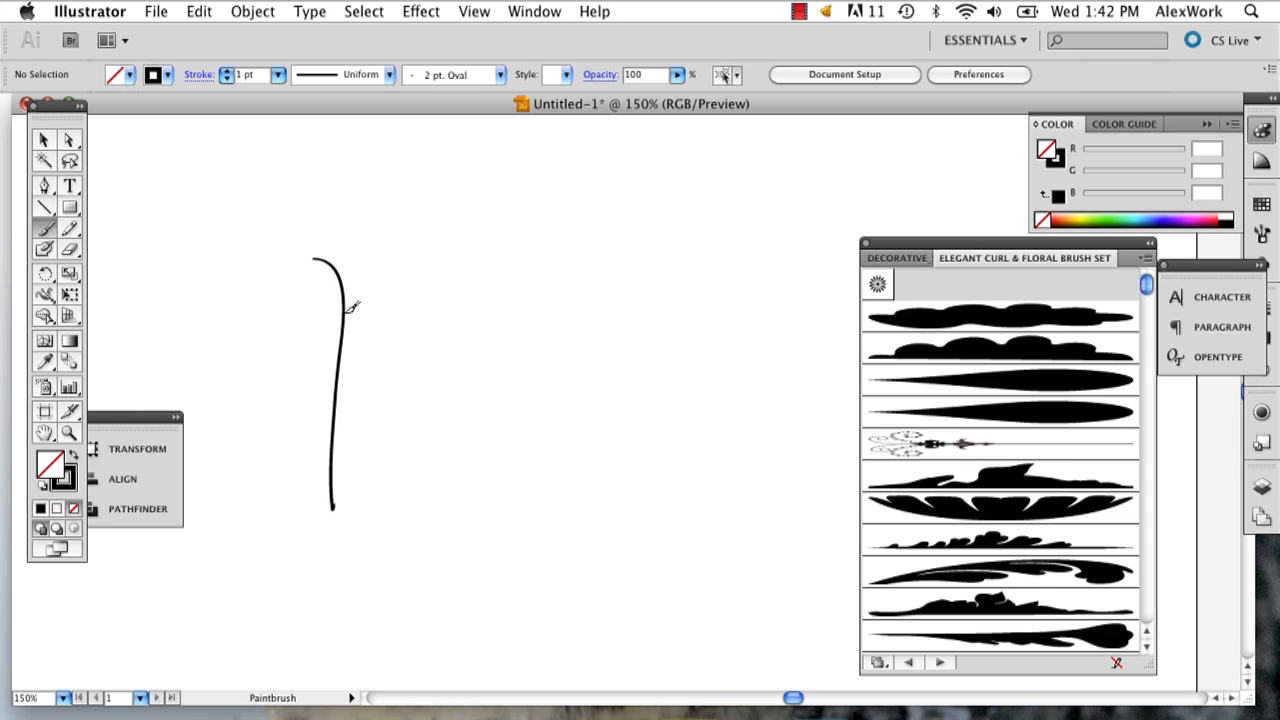
mouse_move(348, 304)
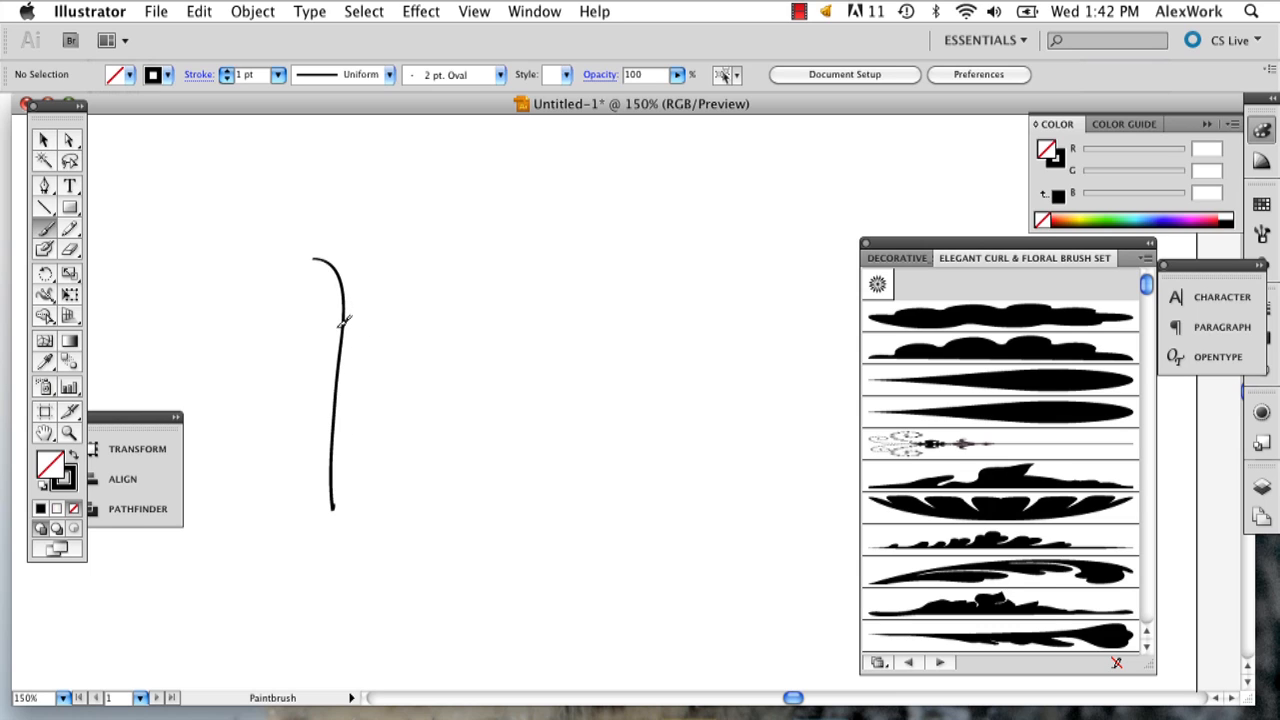
drag(340, 330, 484, 216)
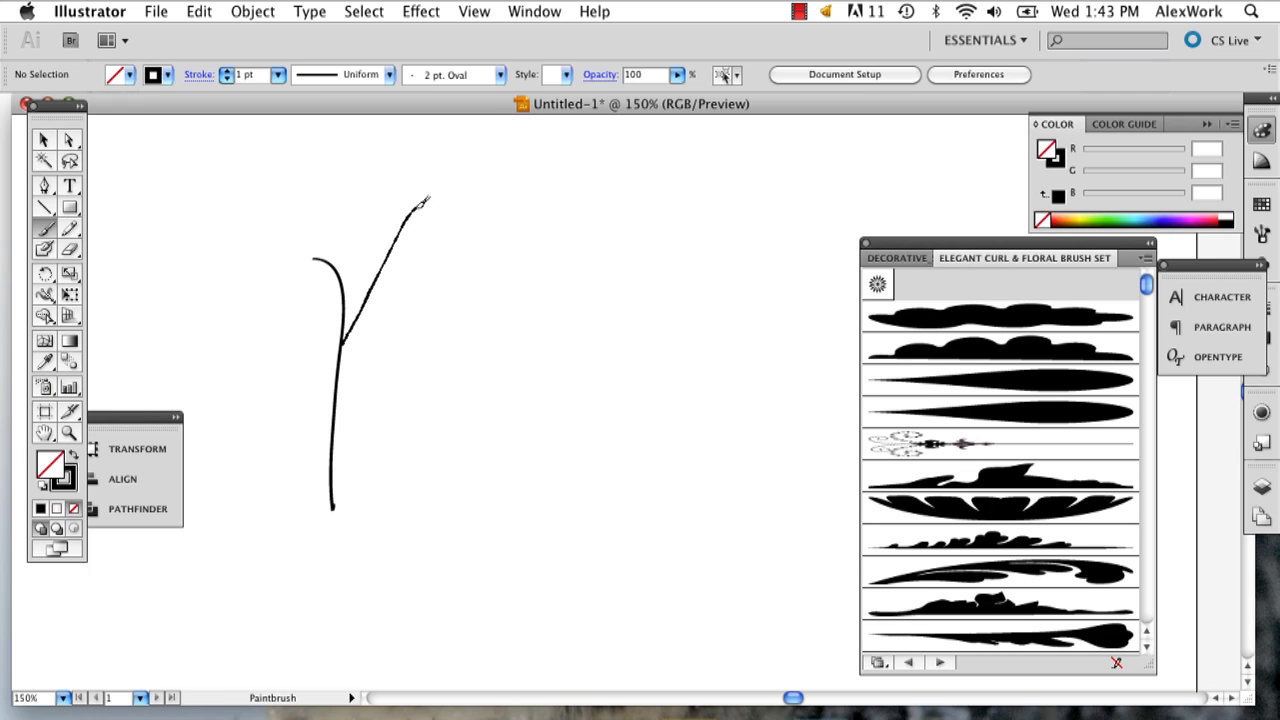
- Draw the arched wing outline with scalloped bottom and two inner rows of feather scallops
drag(420, 200, 544, 610)
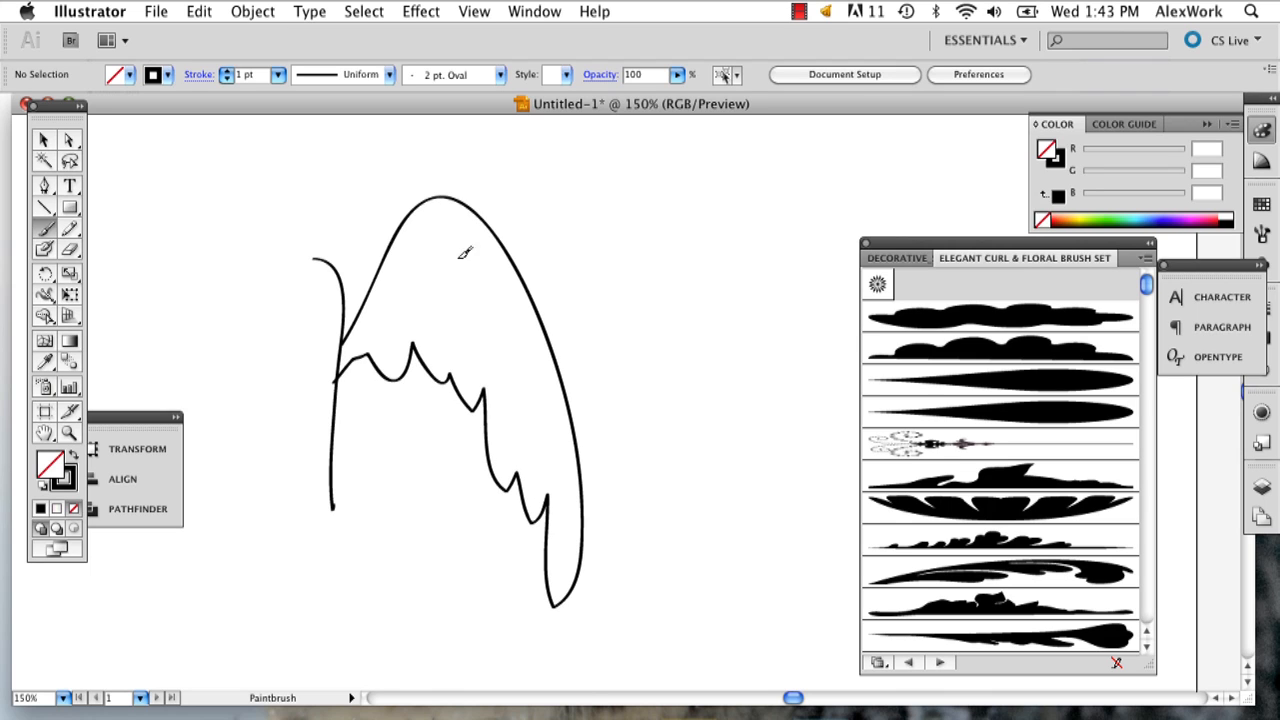
drag(404, 260, 464, 244)
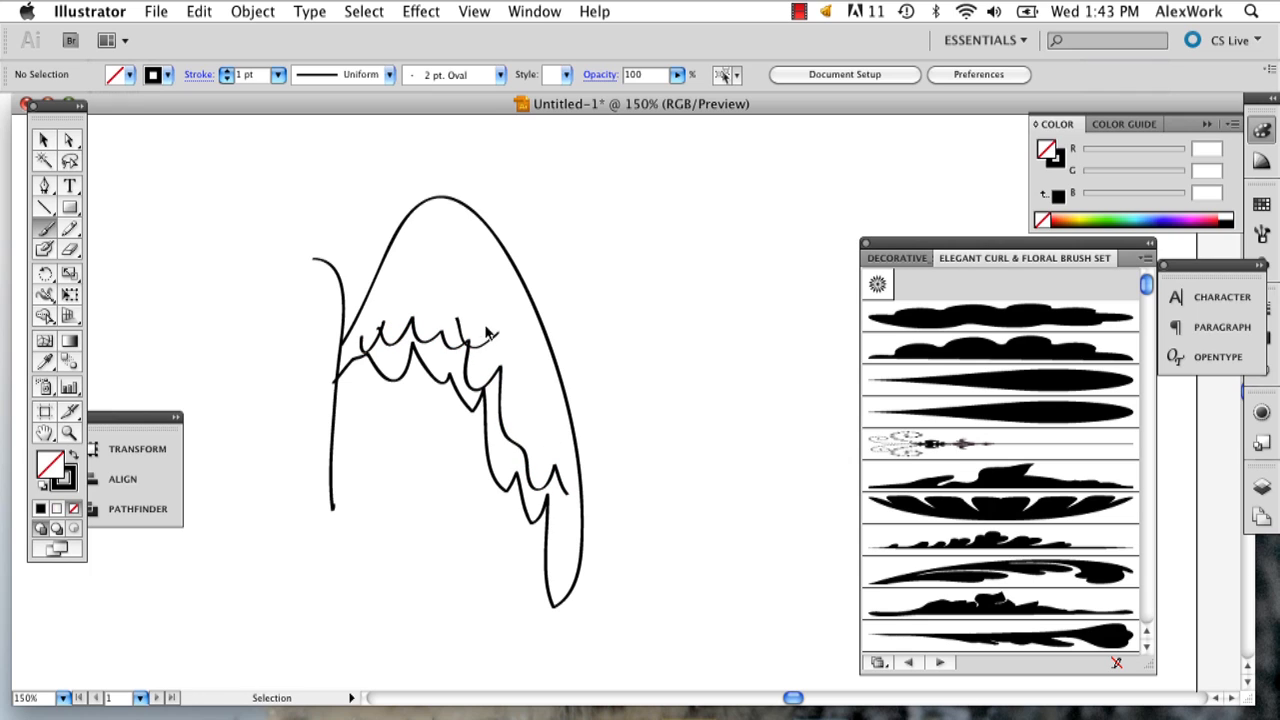
drag(490, 330, 564, 470)
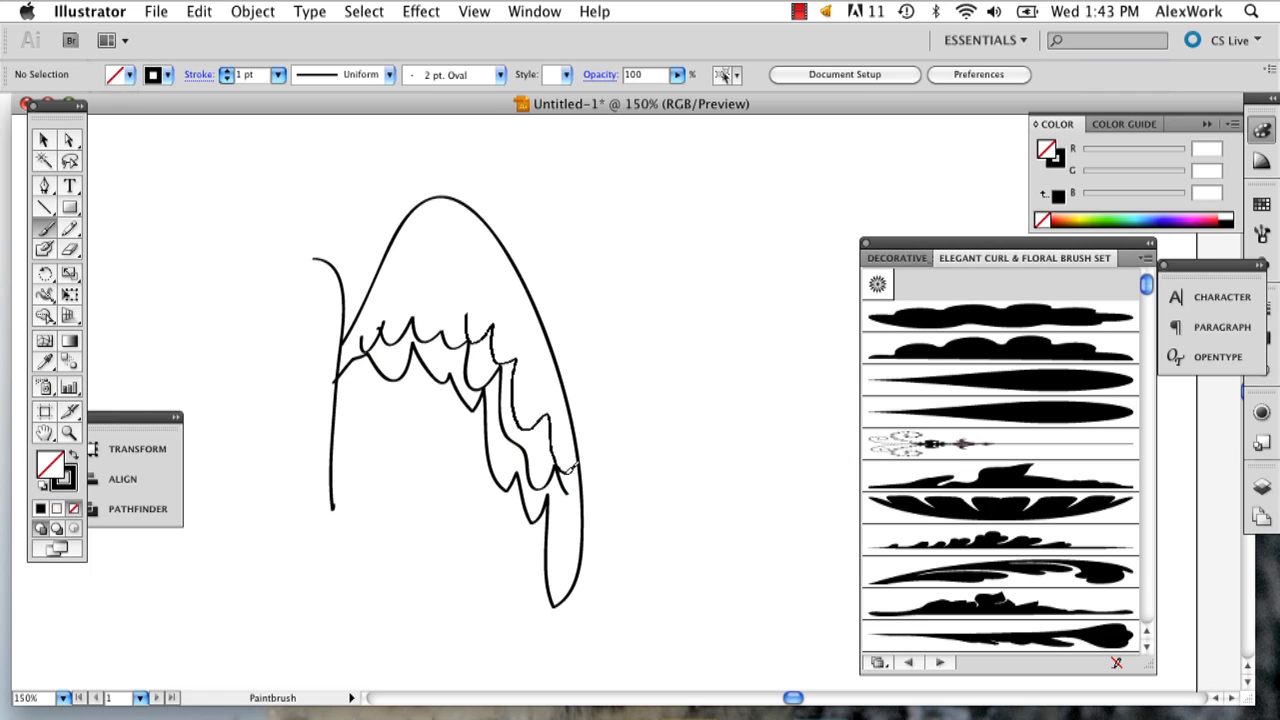